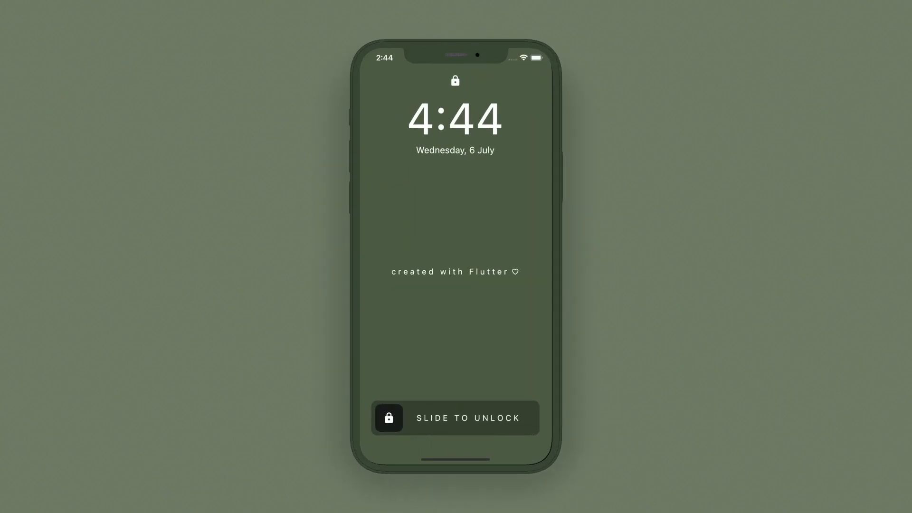
Slide the lock button across the green lock screen's Slide to Unlock bar
{"action": "left_click", "coordinate": [388, 417]}
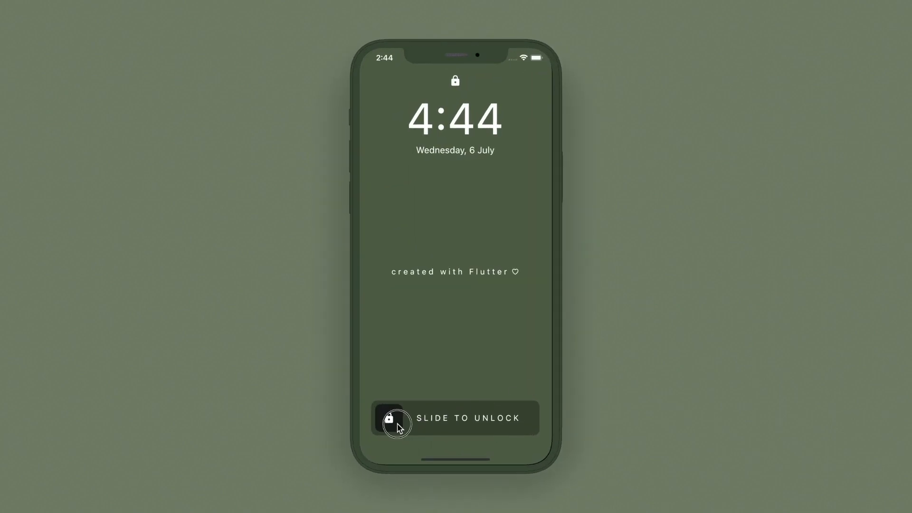
{"action": "left_click_drag", "start_coordinate": [390, 418], "coordinate": [523, 418]}
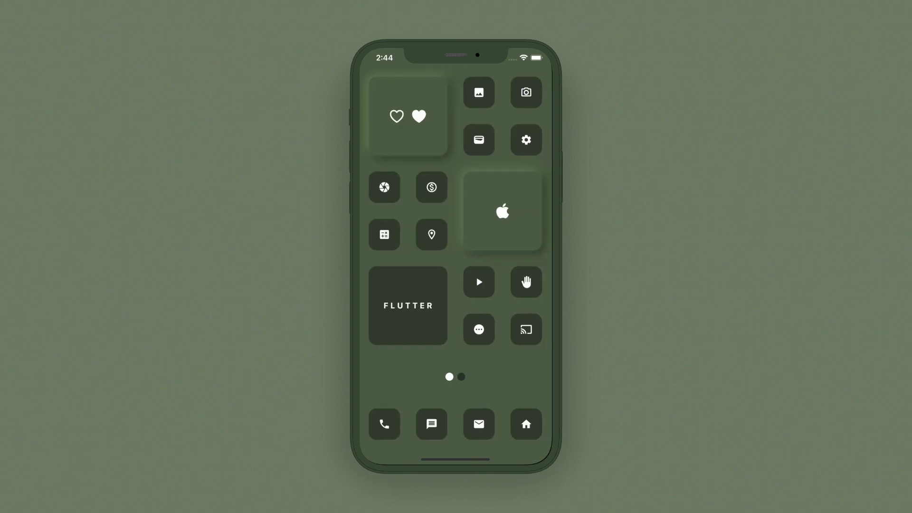
{"action": "mouse_move", "coordinate": [534, 293]}
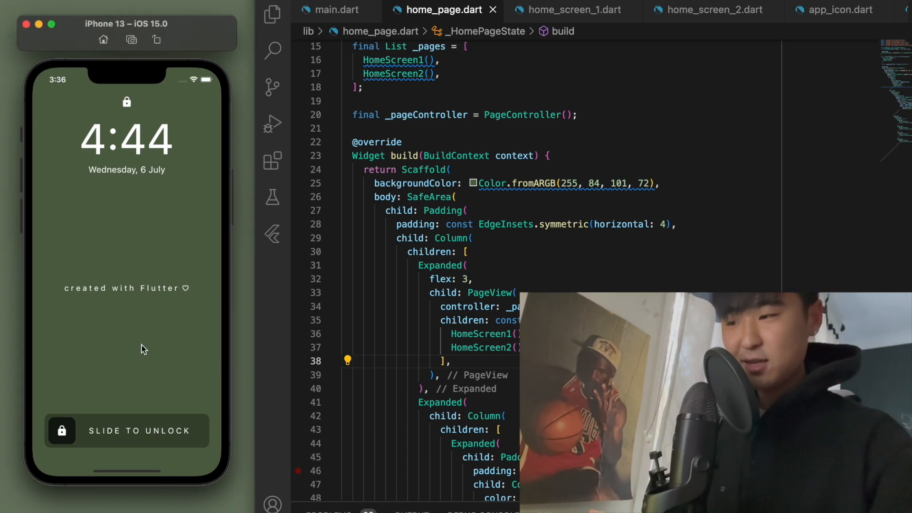
{"action": "mouse_move", "coordinate": [91, 410]}
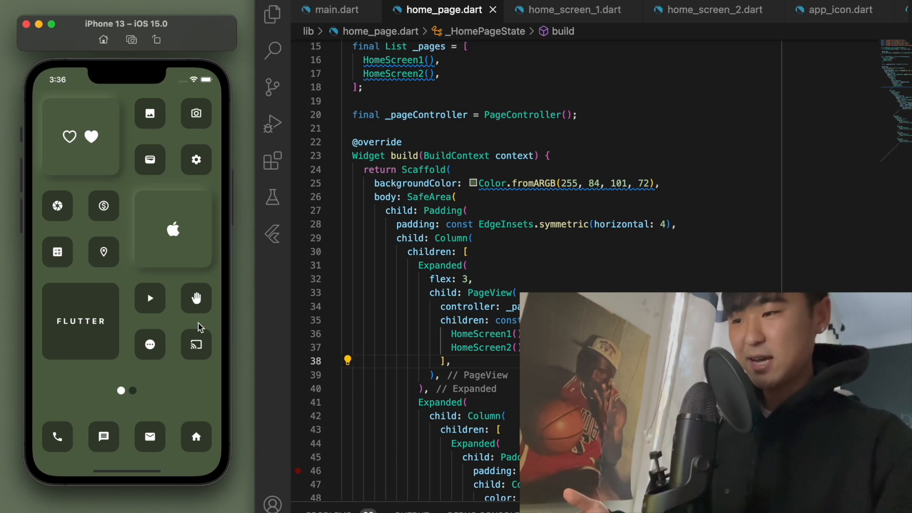
{"action": "mouse_move", "coordinate": [171, 306]}
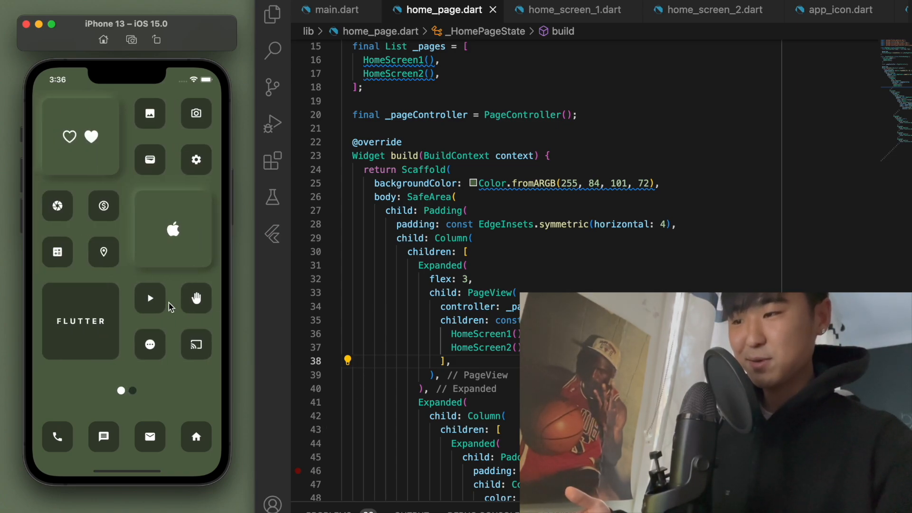